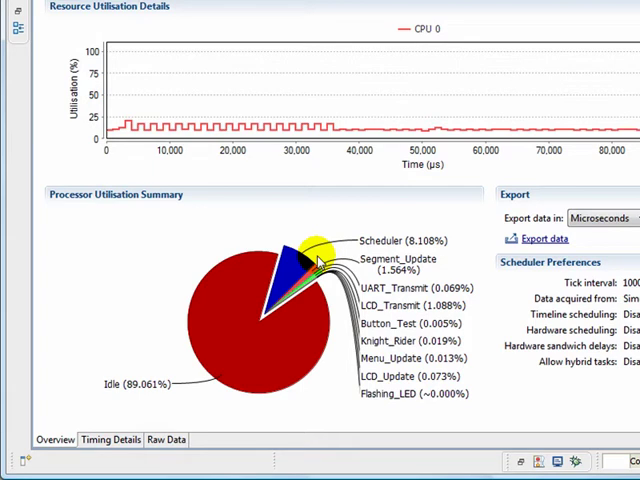
mouse_move(386, 220)
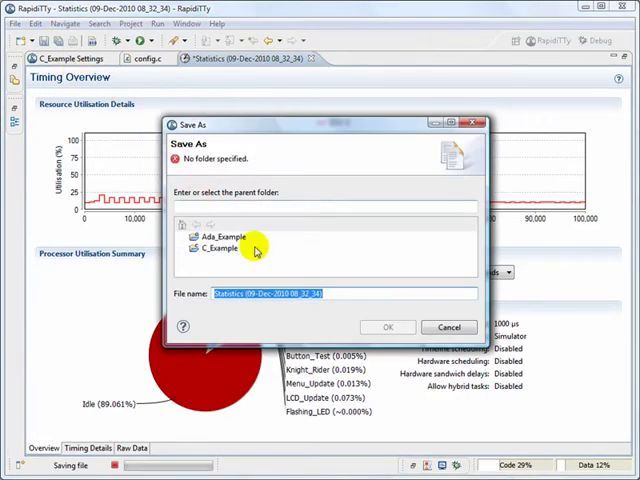
Save the timing statistics as Software_Scheduler.stat in the C_Example project.
text(Sof)
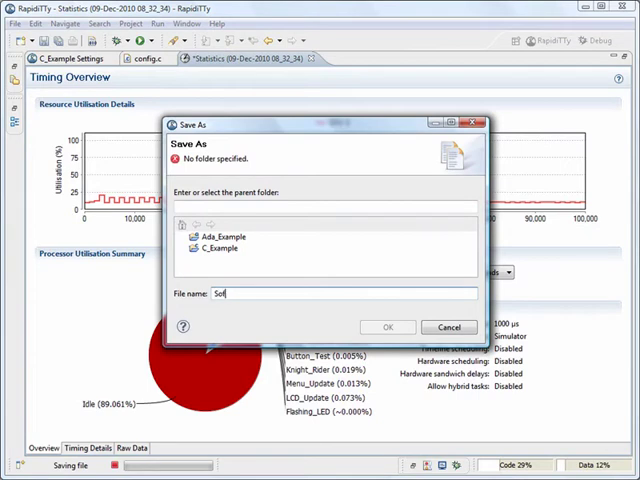
text(tware)
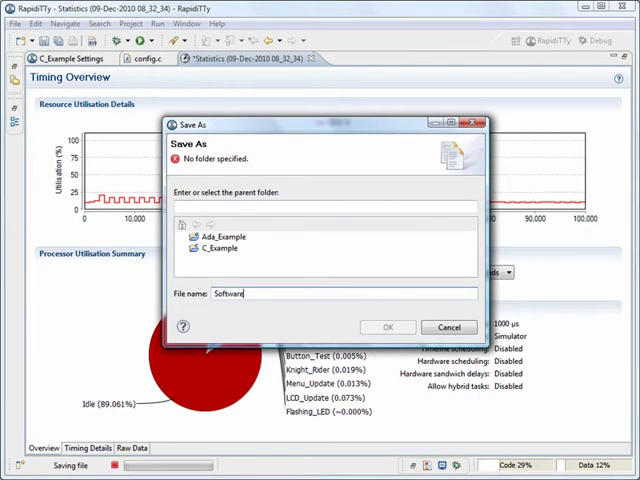
text(_Schedul)
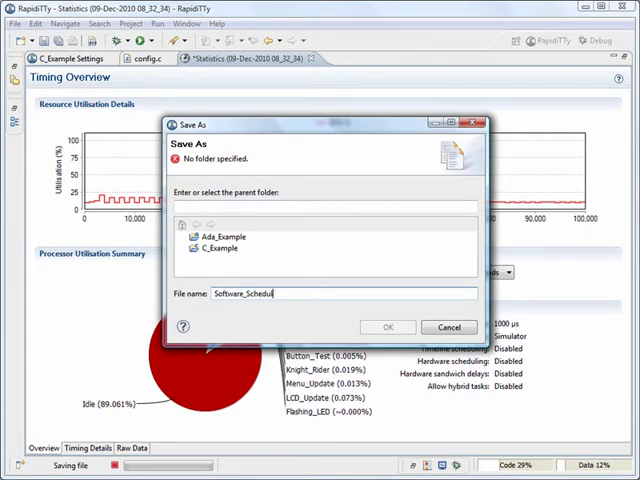
click(218, 248)
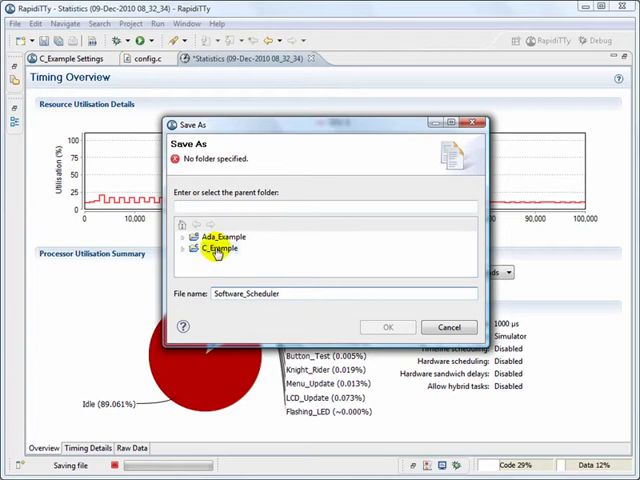
click(218, 250)
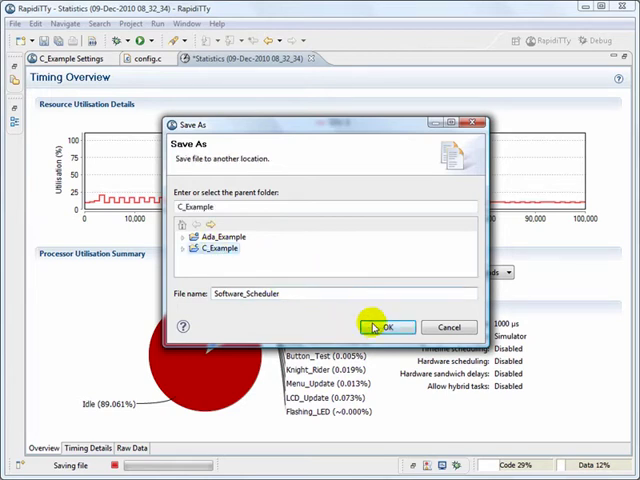
click(388, 328)
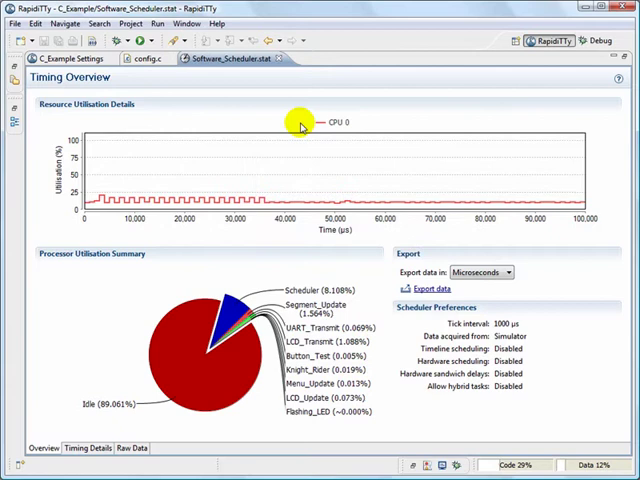
Reopen the saved Software_Scheduler.stat from the Project Explorer.
click(136, 58)
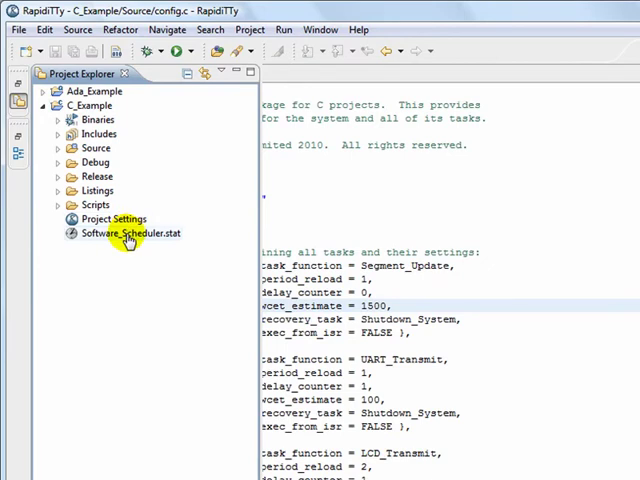
double_click(120, 232)
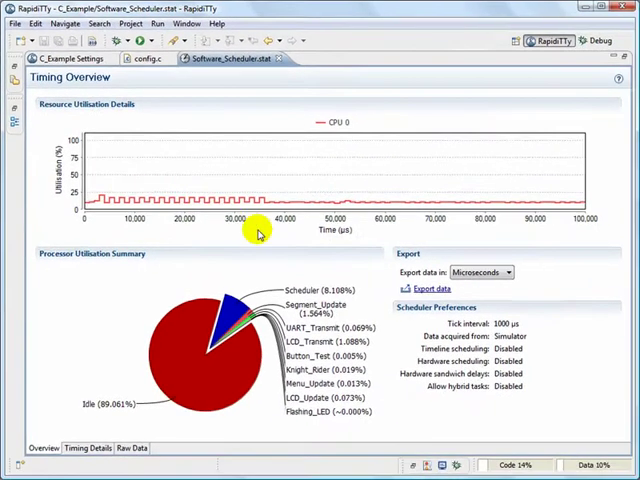
mouse_move(272, 236)
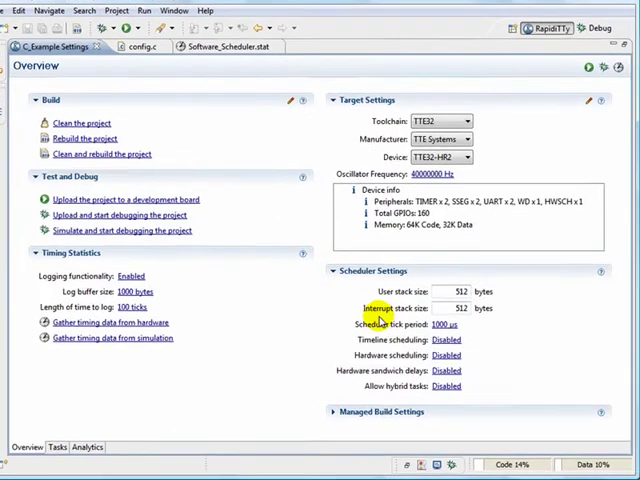
Set Config_Hardware_Scheduler to TRUE in config.h.
scroll(down, 3)
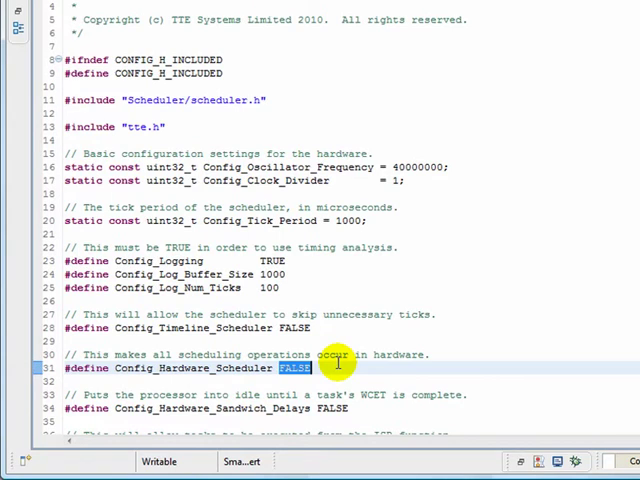
text(TRUE)
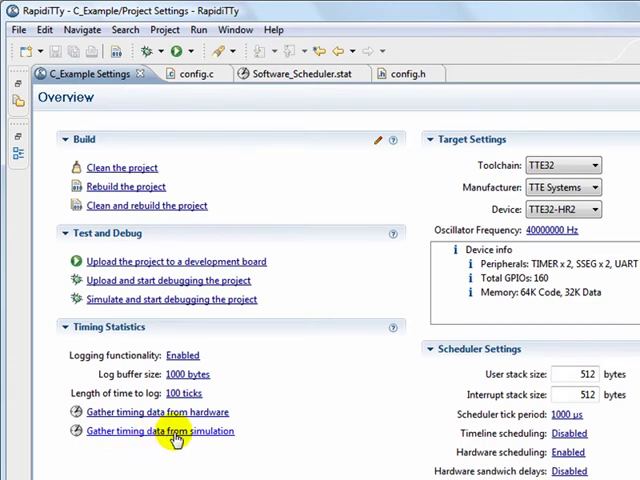
Gather timing data from a fresh simulation run.
click(156, 432)
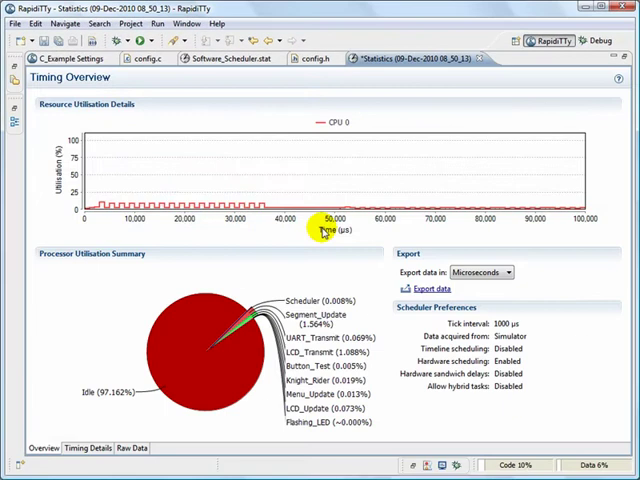
mouse_move(322, 258)
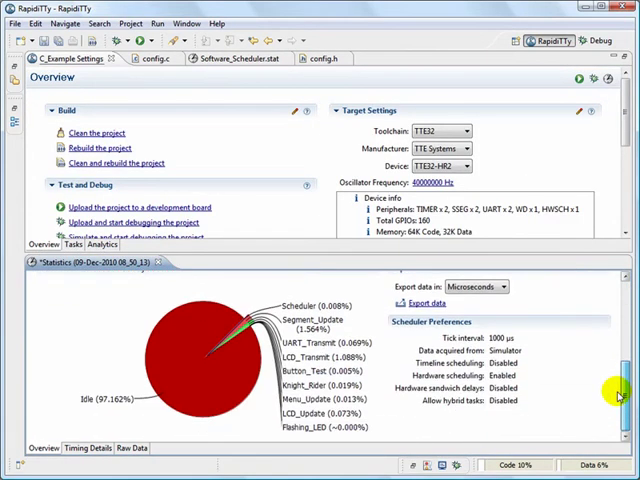
click(212, 58)
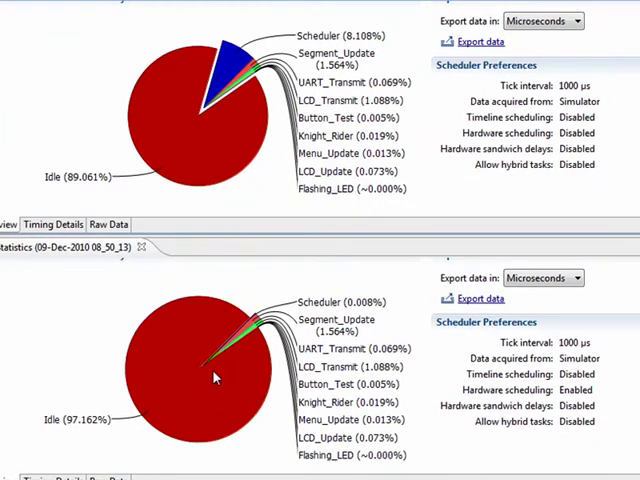
mouse_move(212, 378)
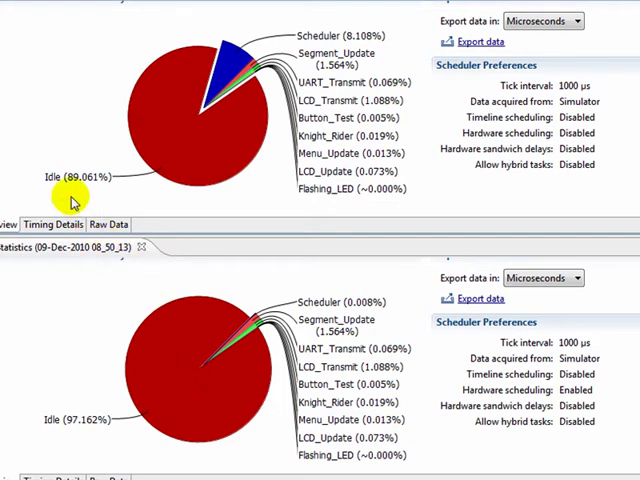
mouse_move(144, 186)
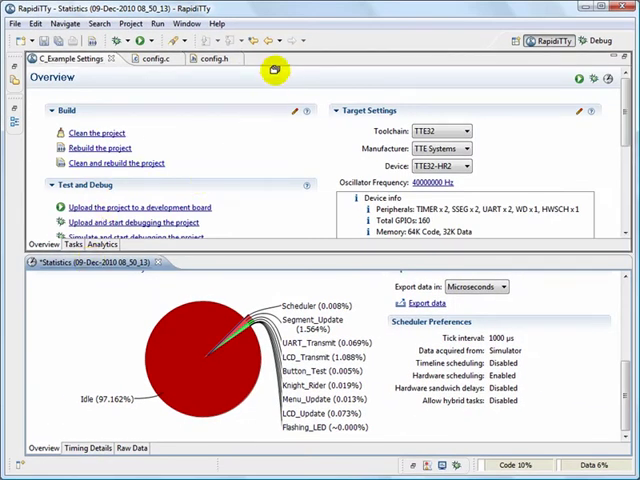
Show the new run's per-task Timing Details chart over the first 5000 µs.
click(84, 448)
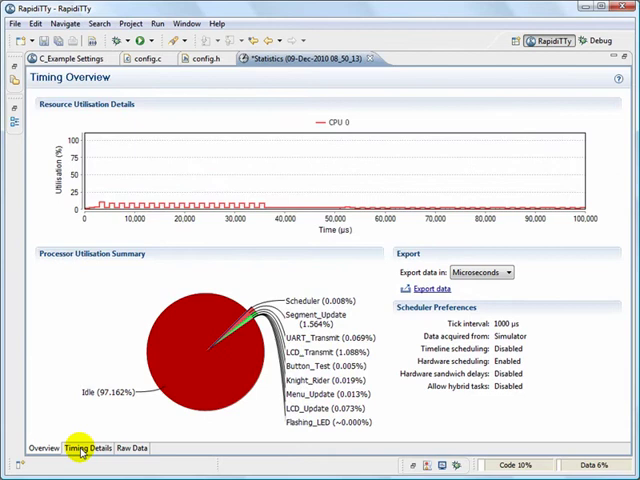
click(90, 448)
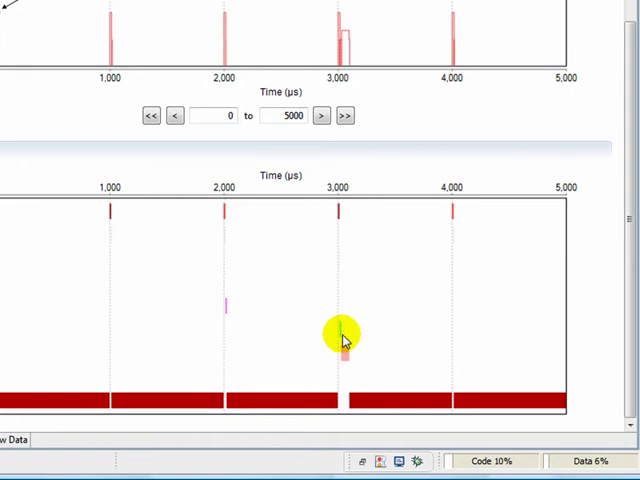
mouse_move(348, 348)
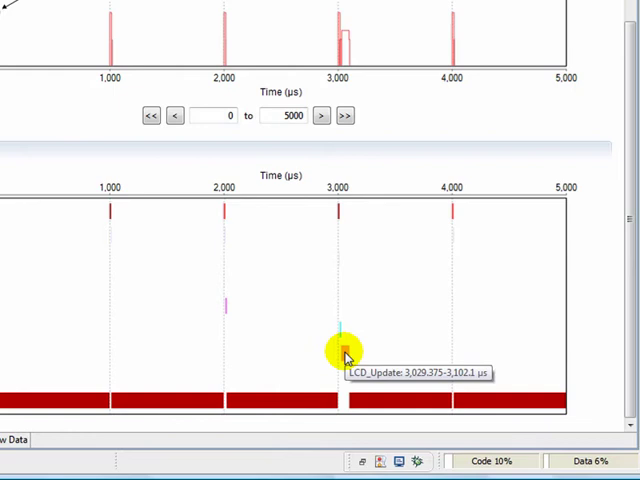
mouse_move(346, 352)
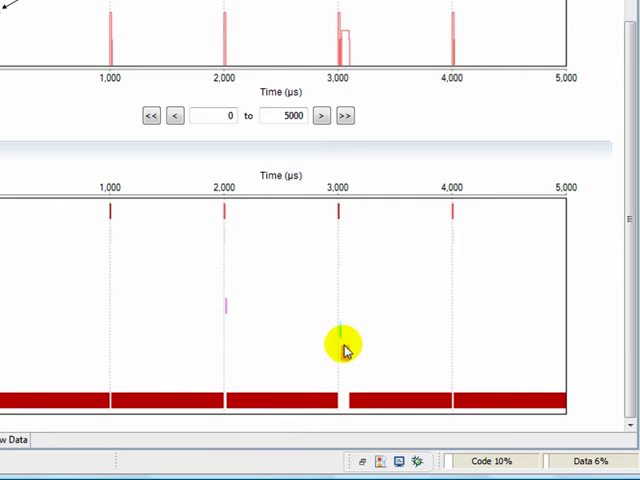
mouse_move(344, 348)
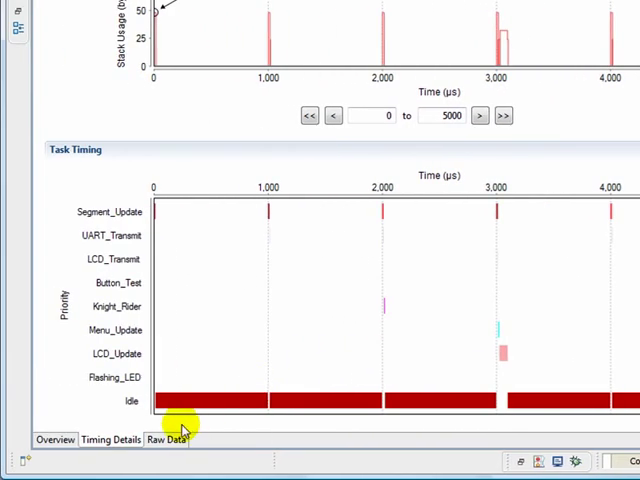
Show the Raw Data table and inspect the Release Jitter figures.
click(164, 440)
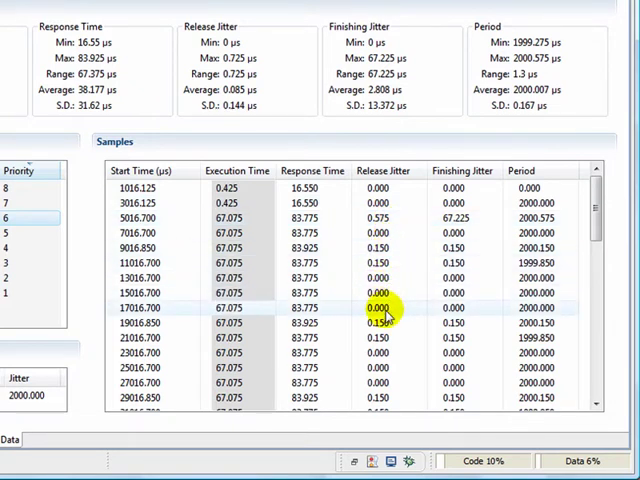
click(390, 340)
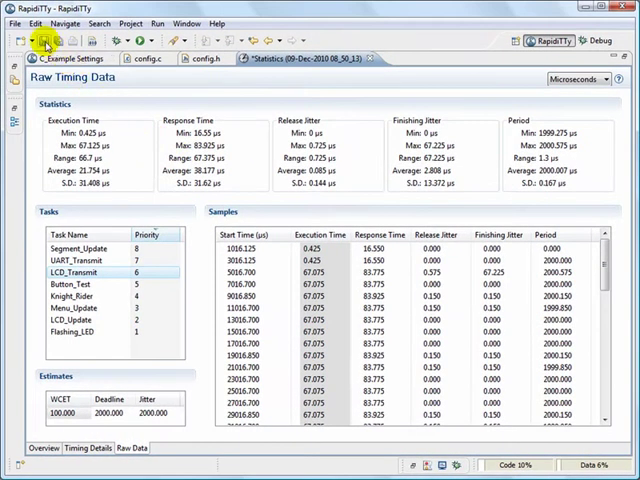
Save the new run as Hardware.stat in C_Example and return to config.h.
click(48, 40)
text(Hardware.stat)
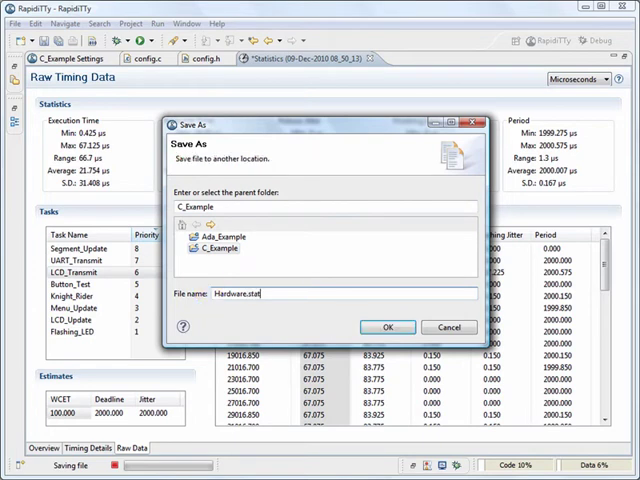
click(388, 328)
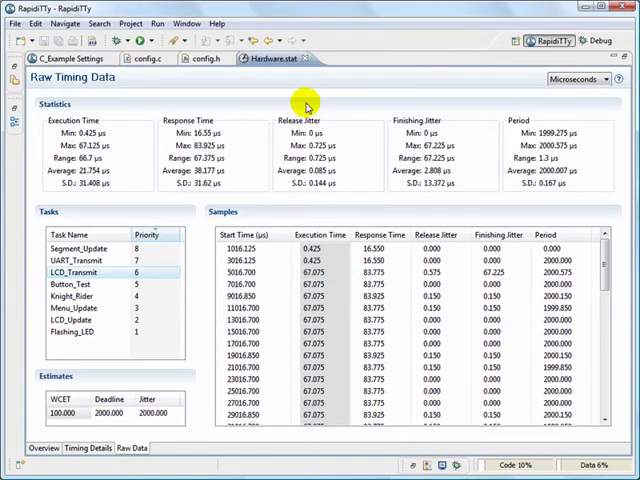
click(64, 58)
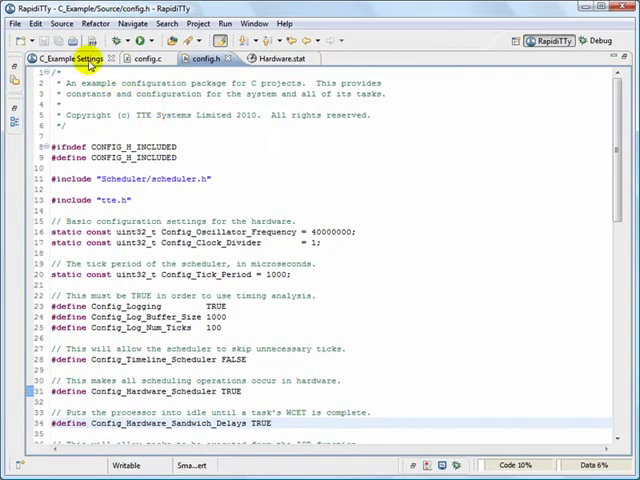
Return to the C_Example project settings overview.
click(64, 60)
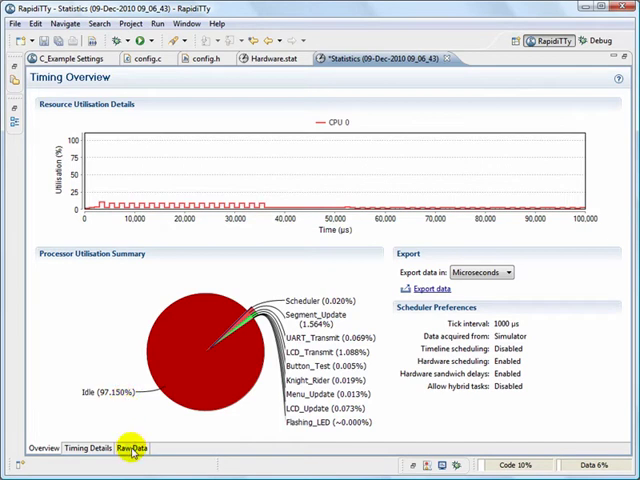
Show the latest run's Raw Data timing figures.
click(132, 448)
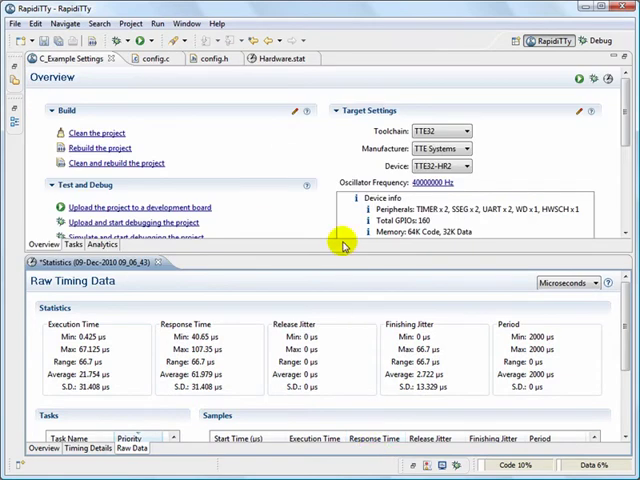
Show Hardware.stat's Timing Details with stack usage and task timing charts.
click(278, 58)
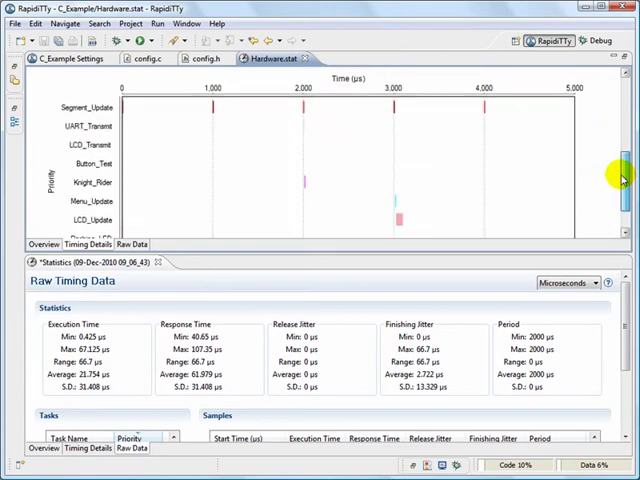
scroll(down, 3)
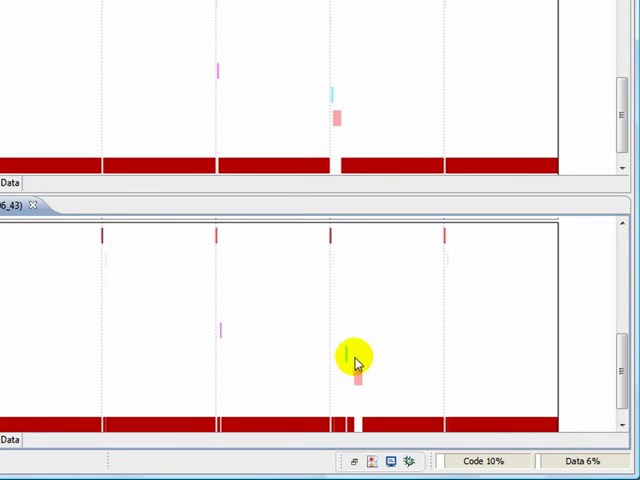
mouse_move(358, 372)
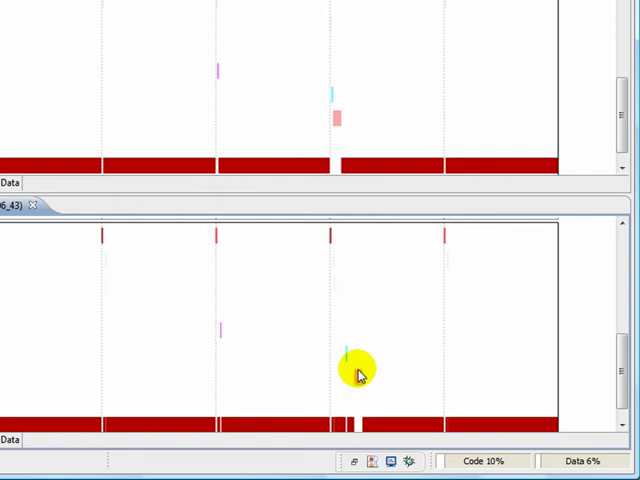
mouse_move(358, 378)
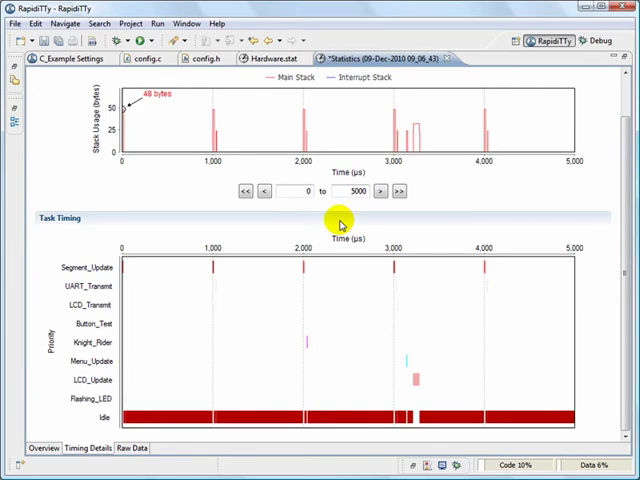
mouse_move(388, 300)
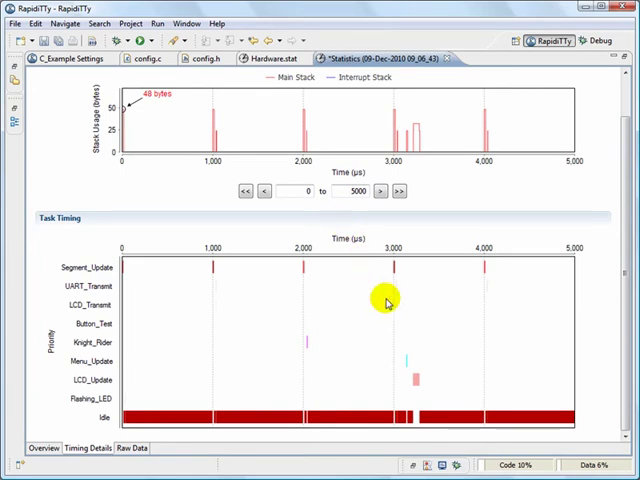
mouse_move(420, 364)
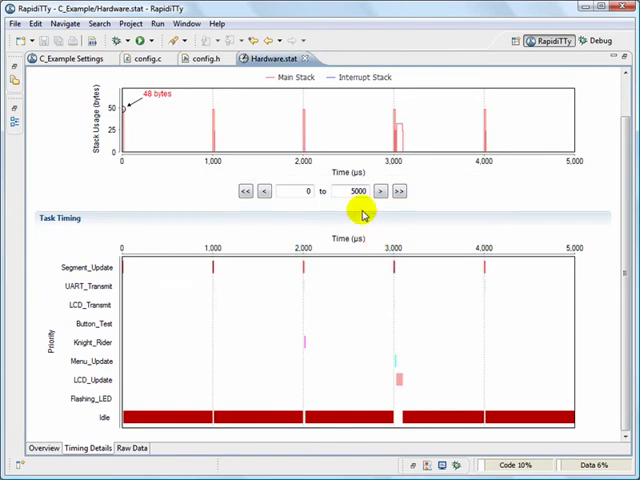
Set Menu_Update's WCET estimate to 500 in config.c, keeping Shutdown_System as recovery task.
click(68, 60)
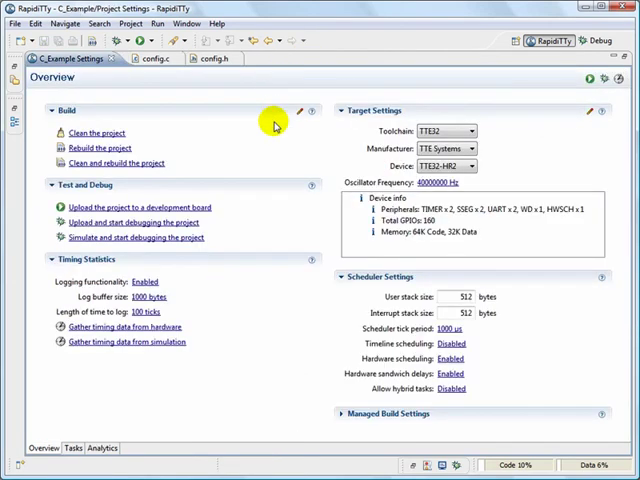
mouse_move(80, 444)
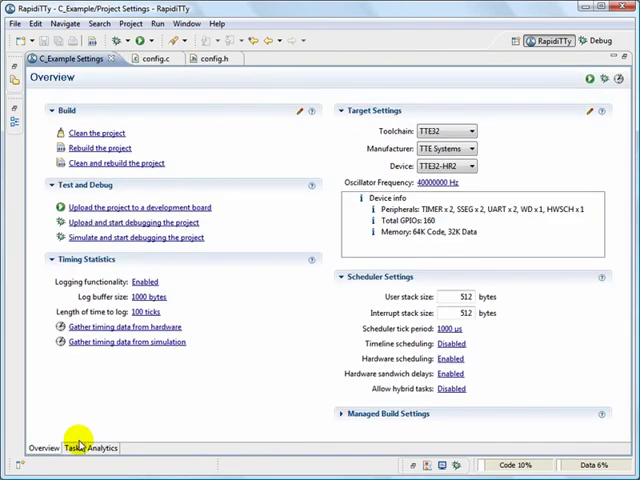
click(72, 448)
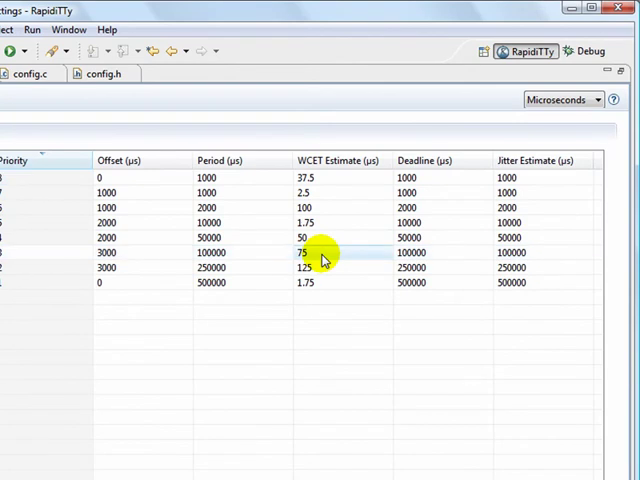
click(96, 72)
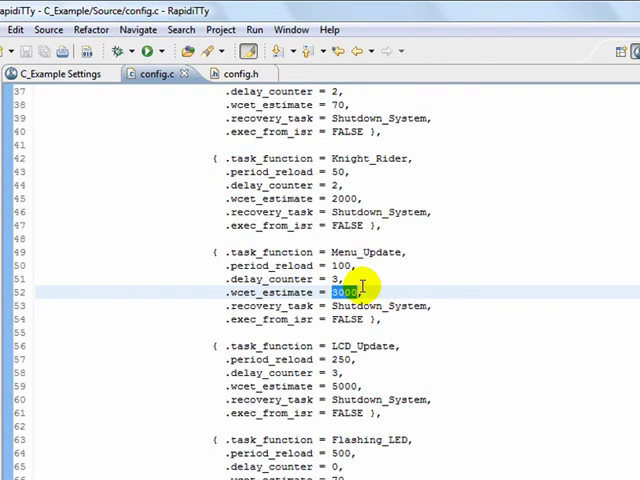
text(500)
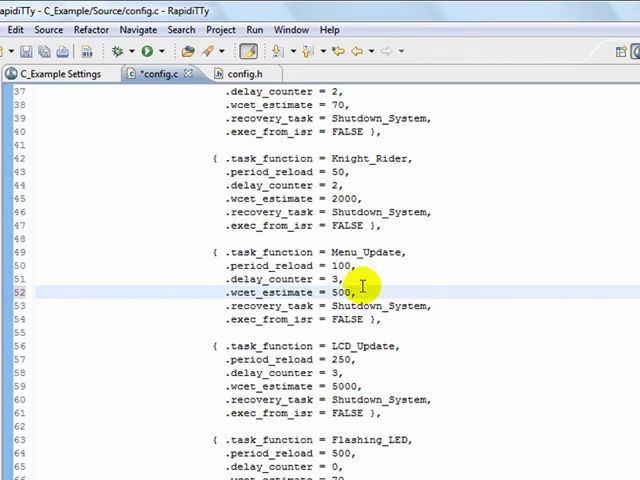
mouse_move(360, 304)
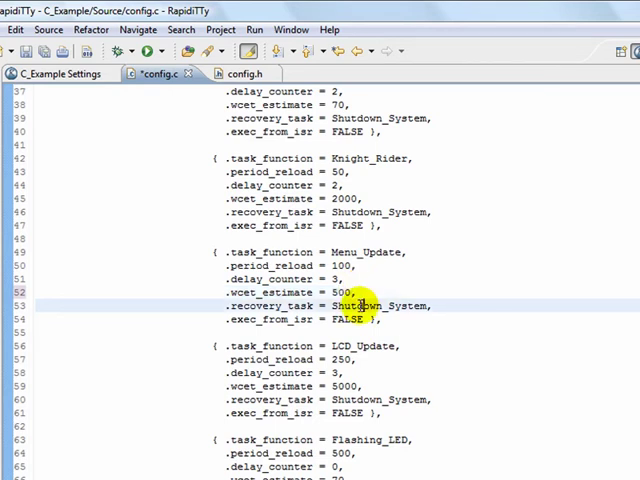
double_click(376, 304)
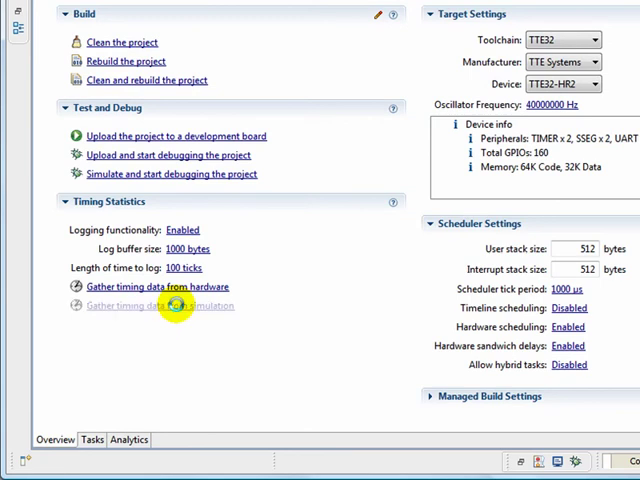
Gather timing data from hardware, acknowledge the Shutdown_System detection, and expand the single error.
click(156, 172)
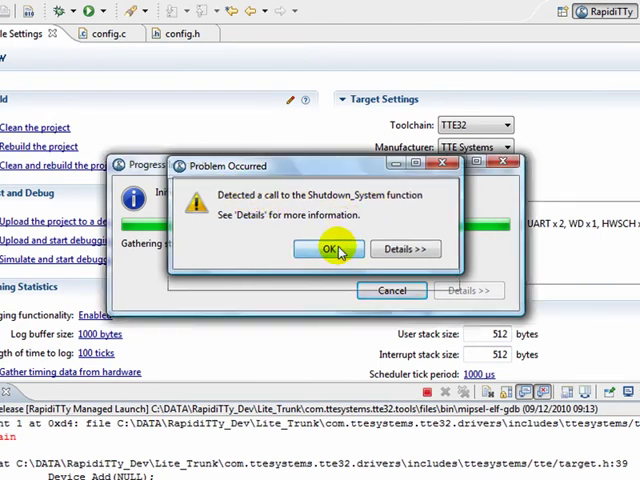
click(324, 248)
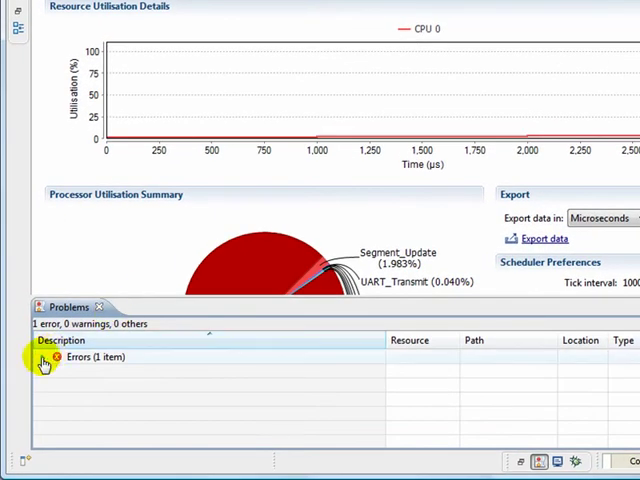
click(44, 356)
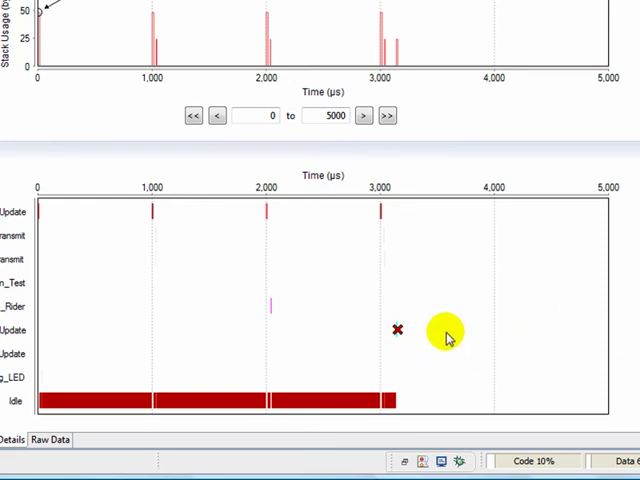
mouse_move(422, 340)
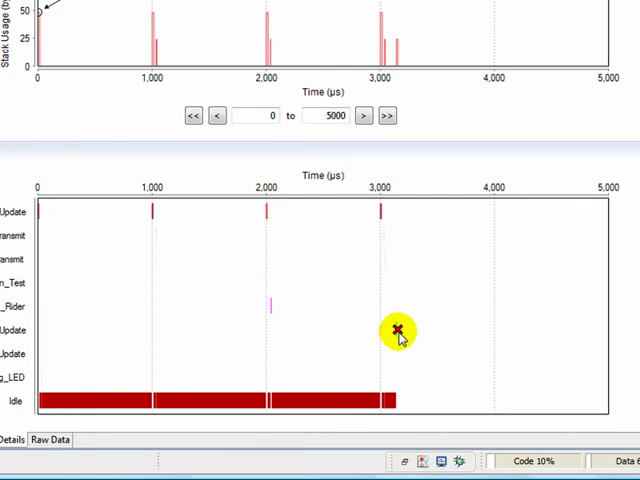
mouse_move(402, 336)
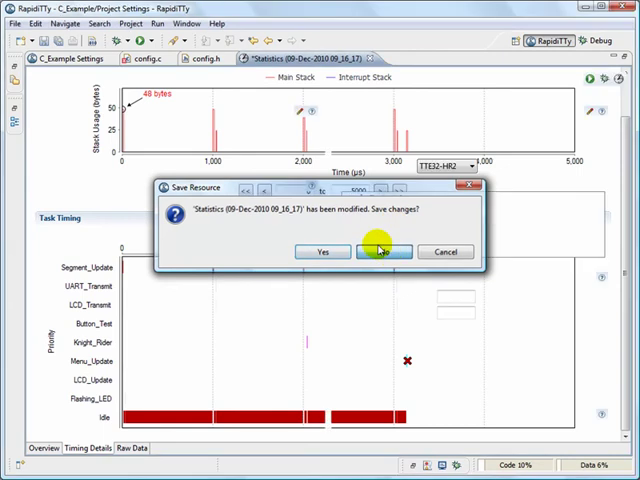
Save the modified statistics and set Menu_Update's recovery_task to Dummy_Task in config.c.
click(378, 252)
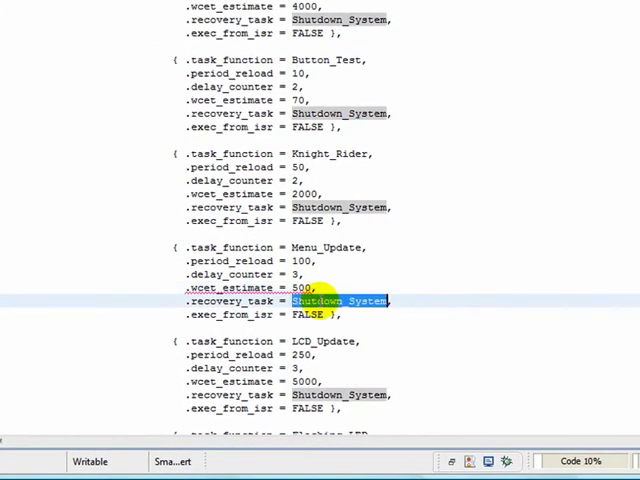
text(Dummy_Task(void)
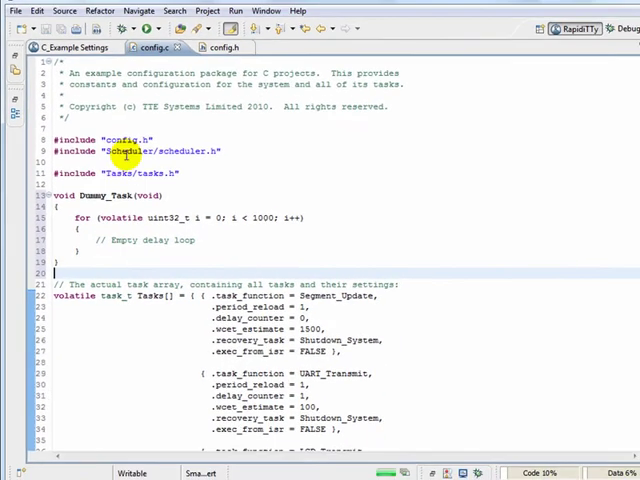
click(72, 60)
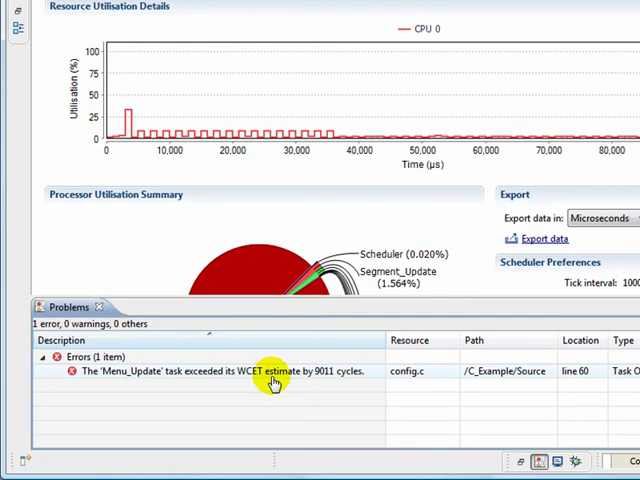
mouse_move(308, 384)
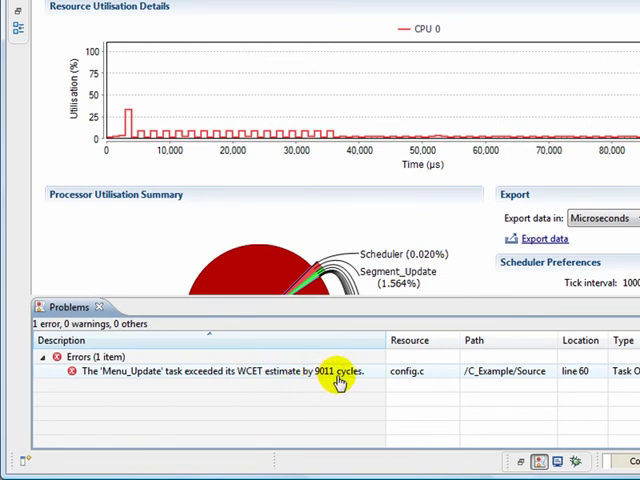
mouse_move(156, 240)
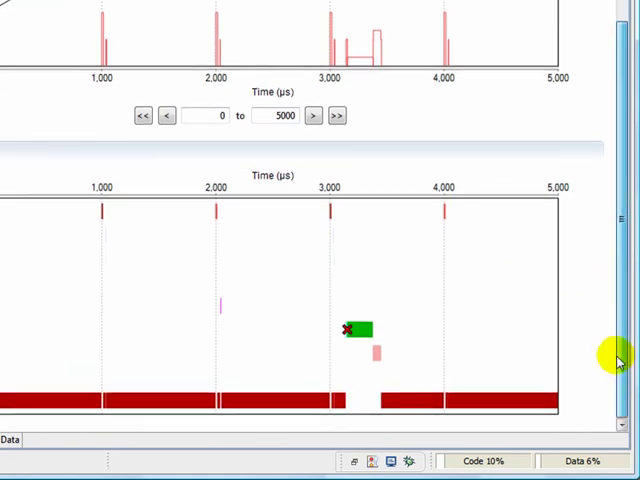
mouse_move(348, 336)
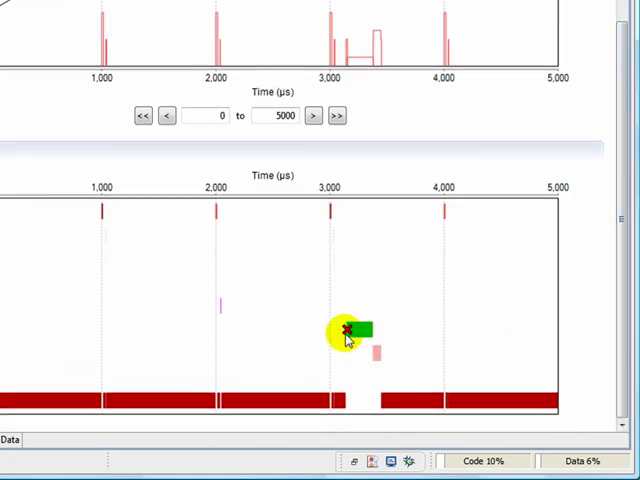
mouse_move(348, 332)
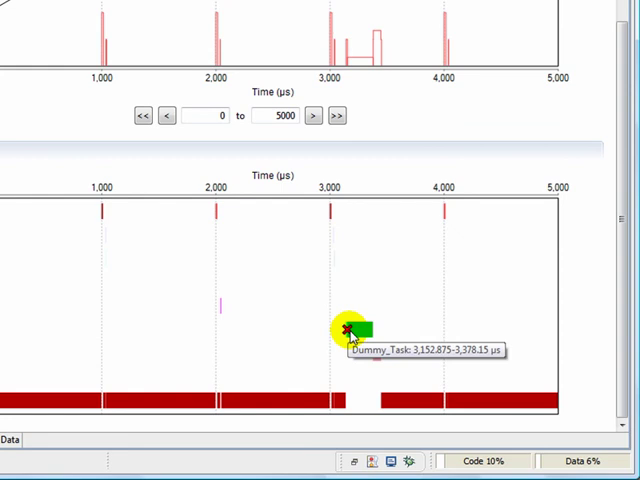